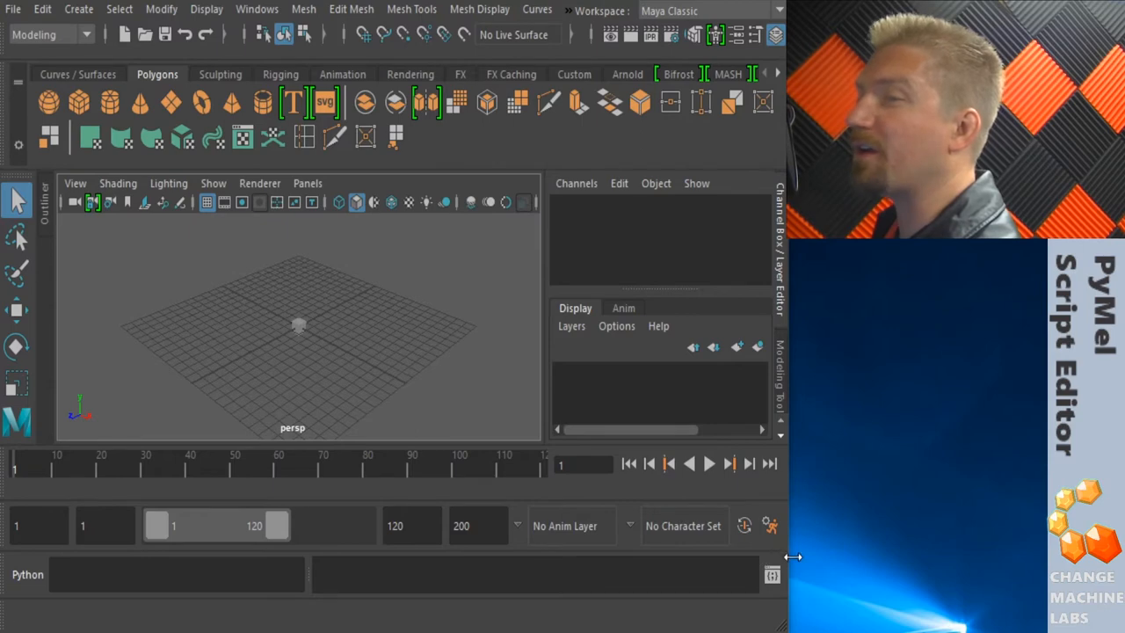
Step: Bring up the Script Editor showing command history and the PyMEL introduction script
click(771, 575)
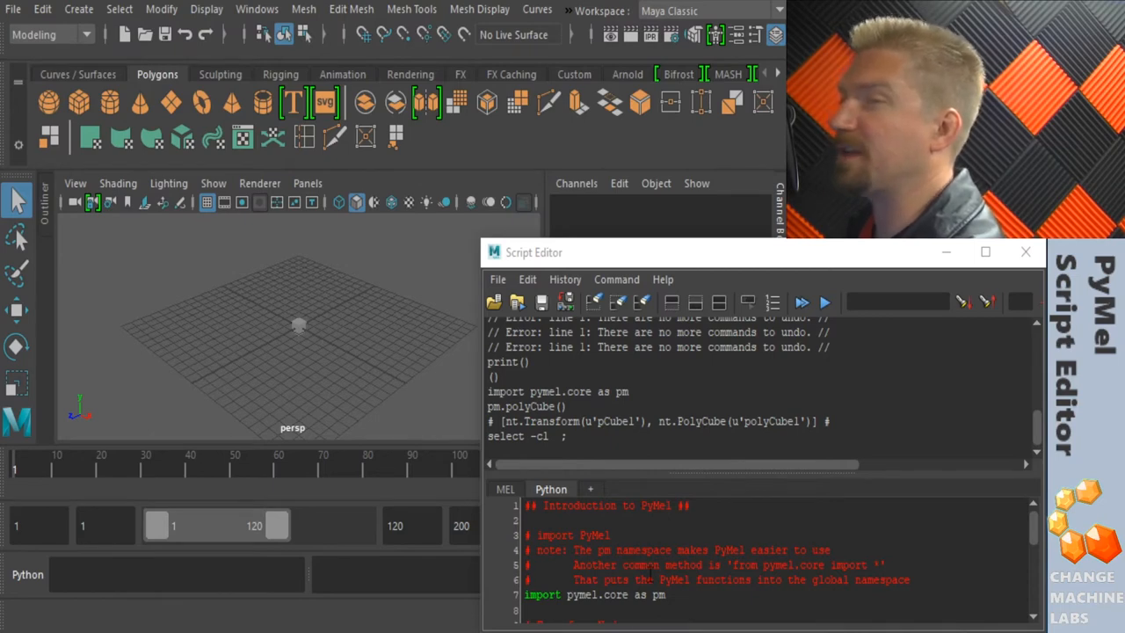
mouse_move(809, 435)
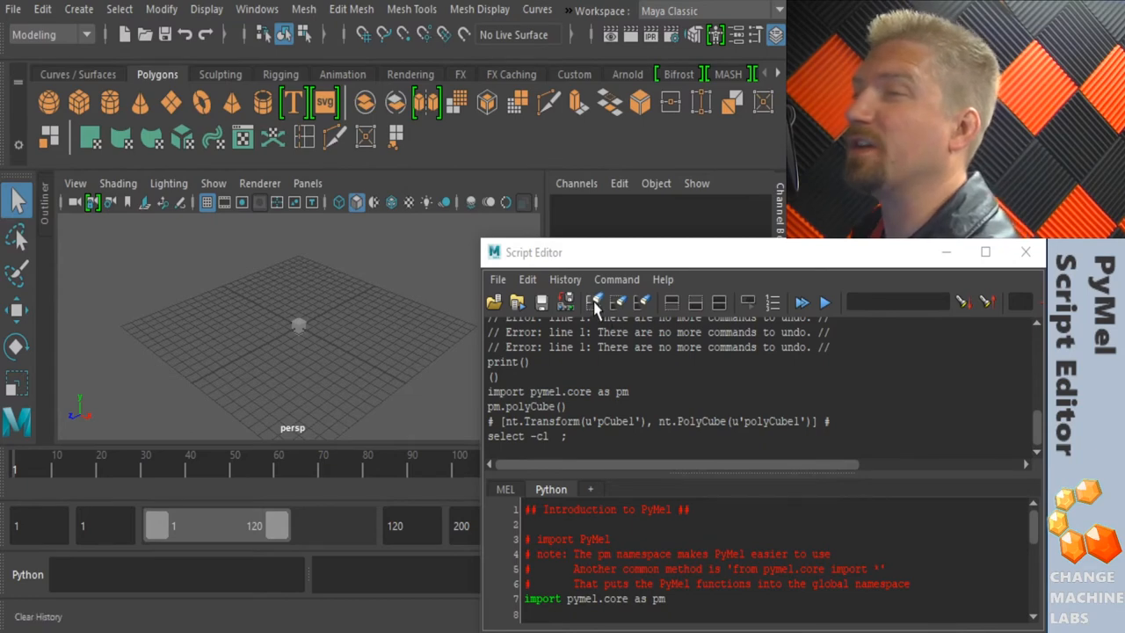
Step: Empty the command history output and the Python input pane
click(618, 303)
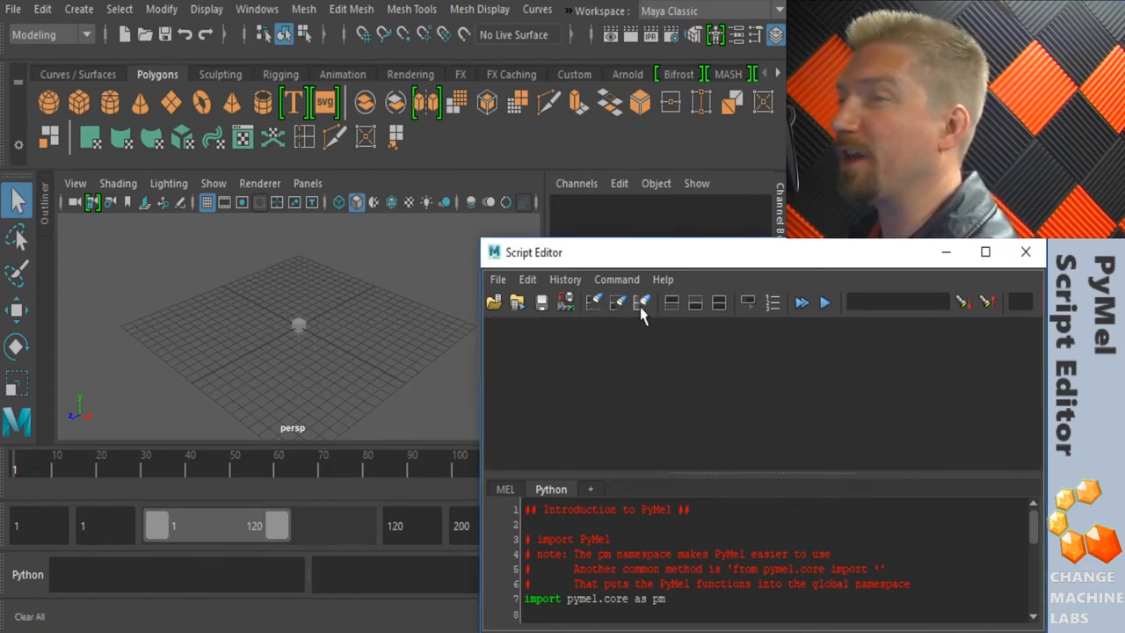
click(566, 302)
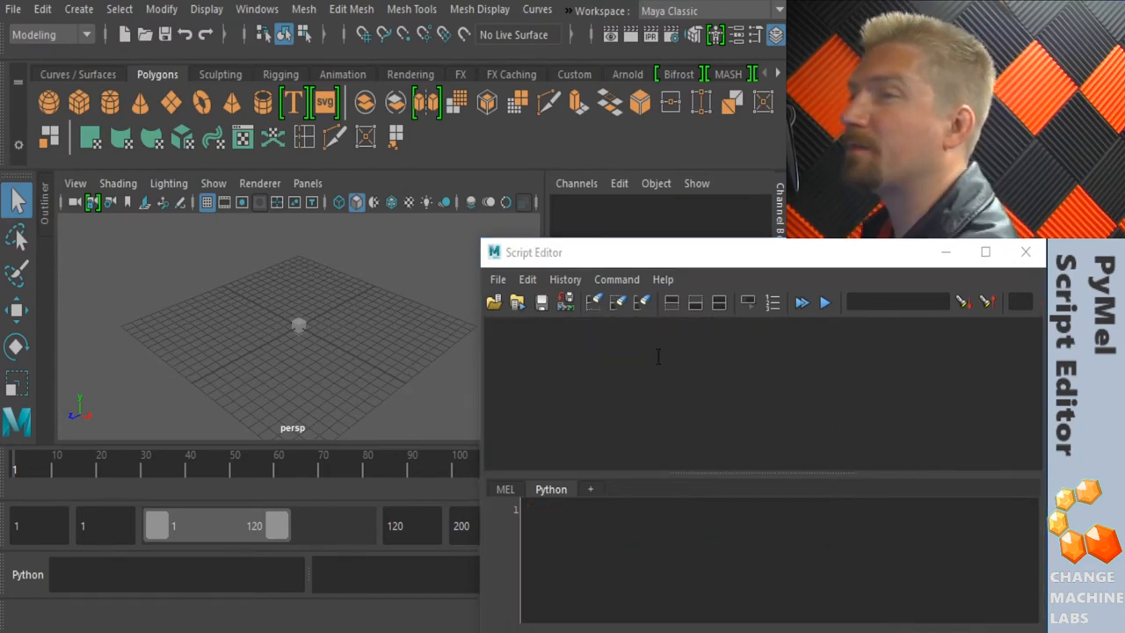
mouse_move(644, 302)
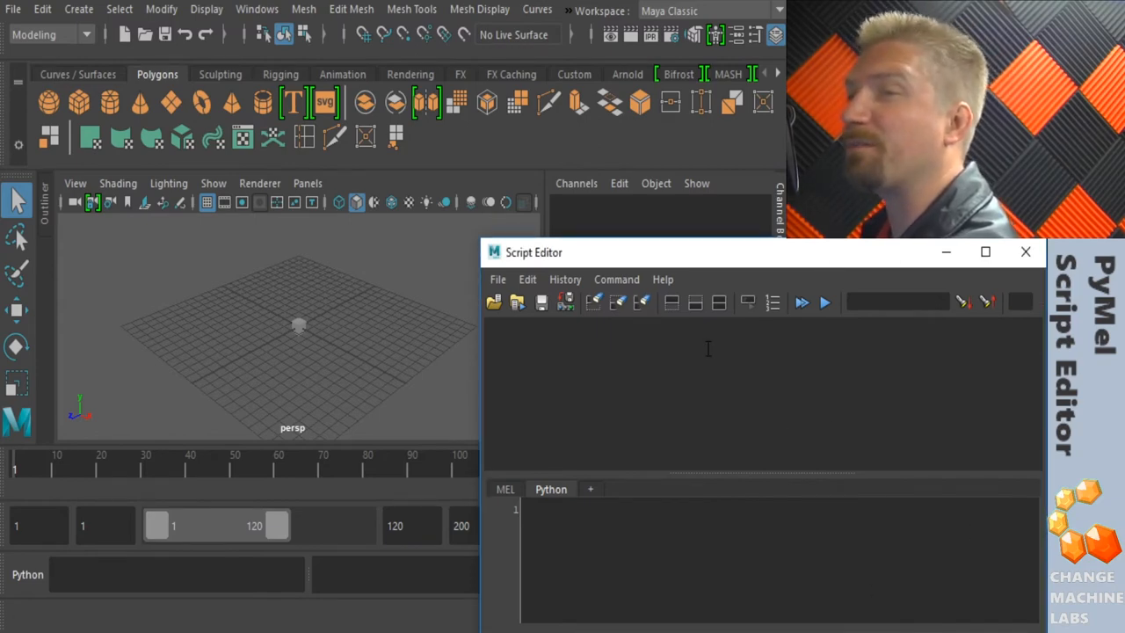
mouse_move(671, 302)
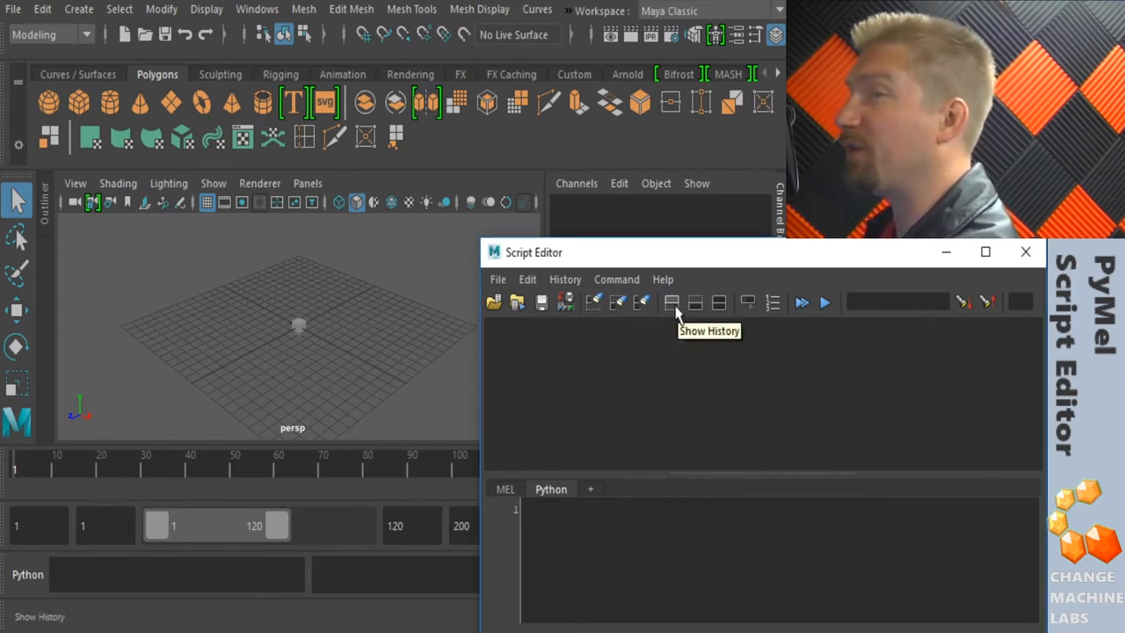
mouse_move(696, 302)
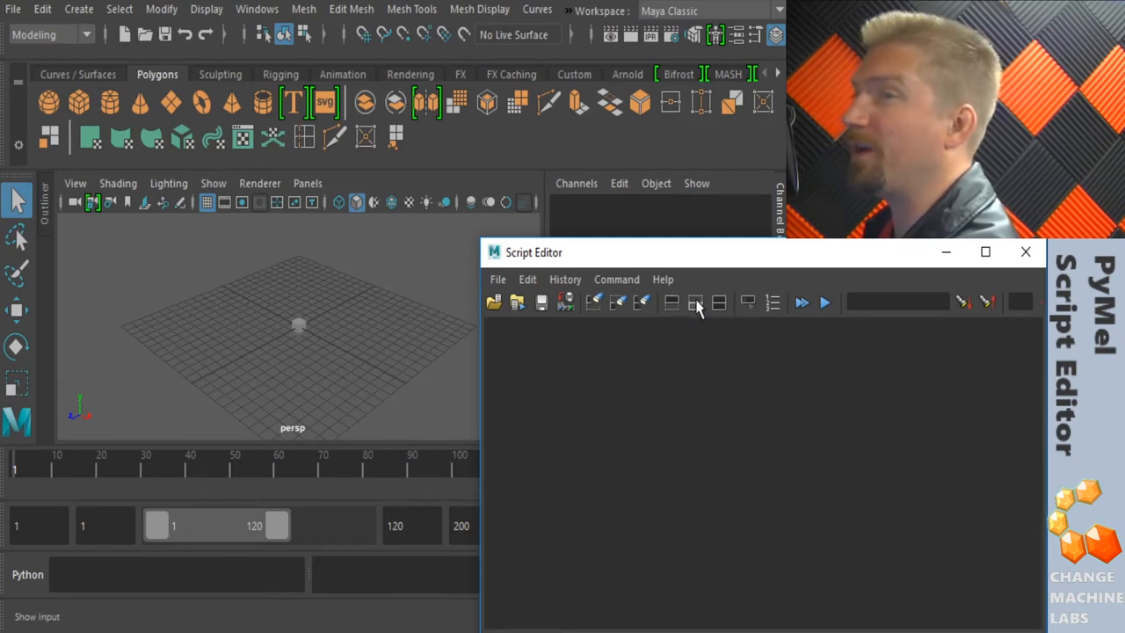
click(719, 302)
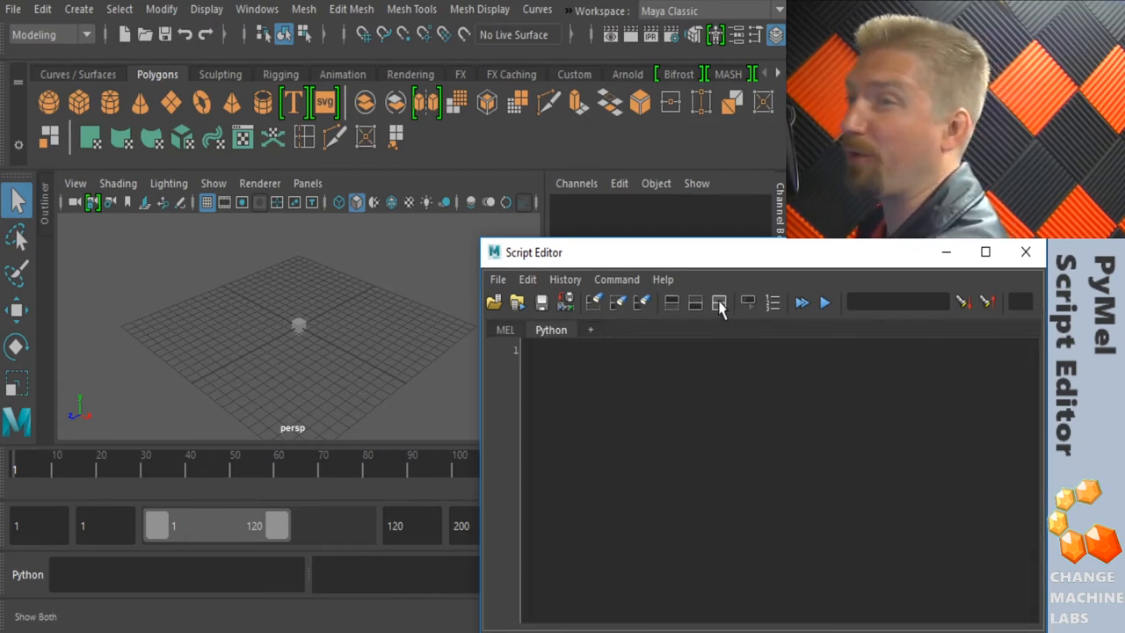
click(717, 302)
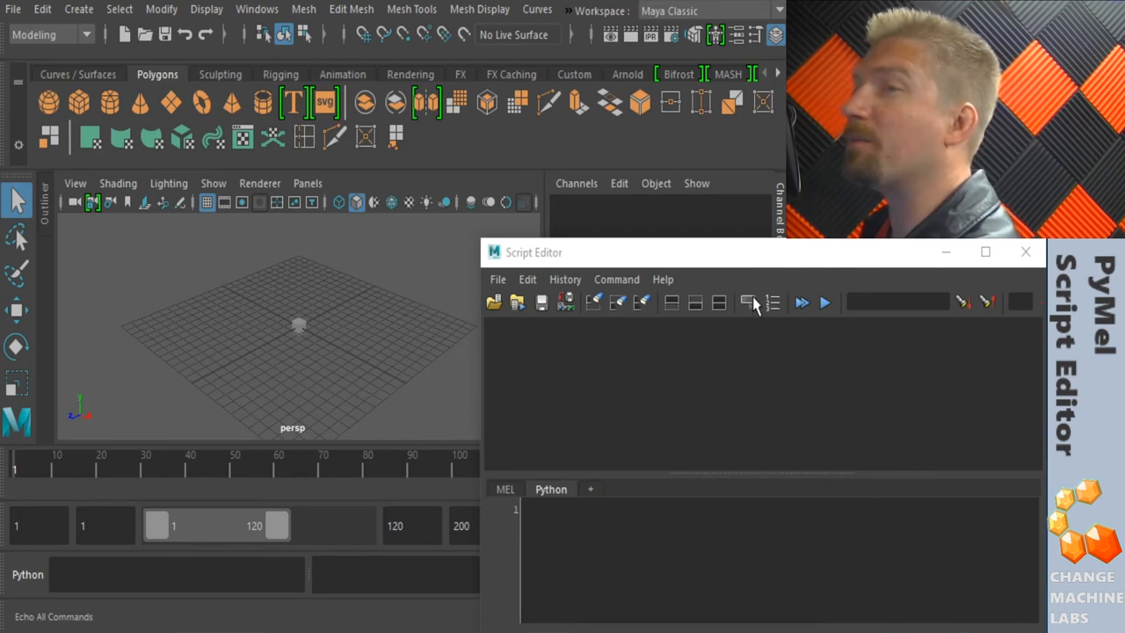